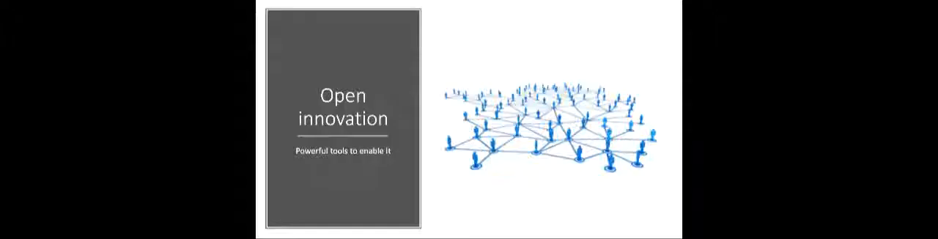
{"action": "key", "text": "Right"}
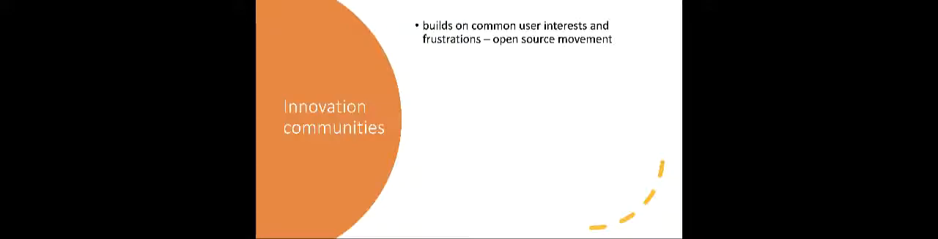
{"action": "key", "text": "right"}
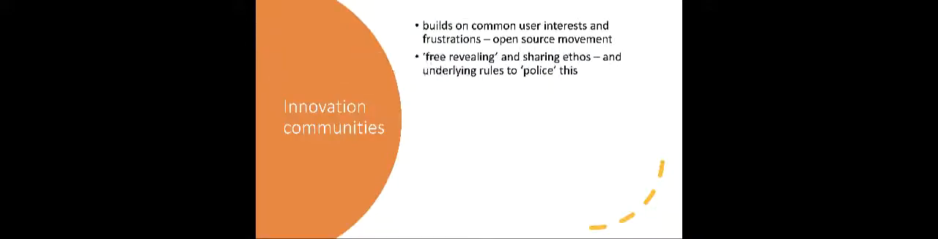